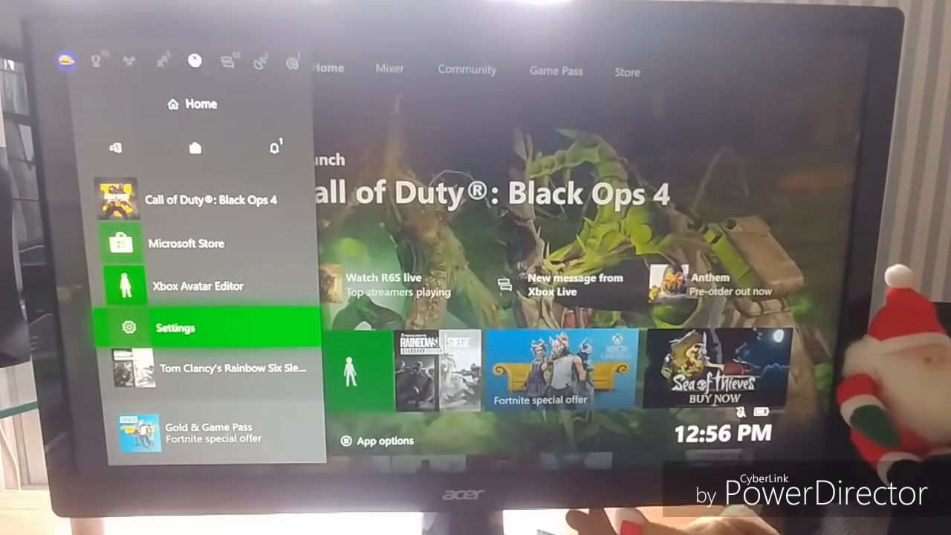
From the guide, open console Settings and go to the Network category
click(175, 327)
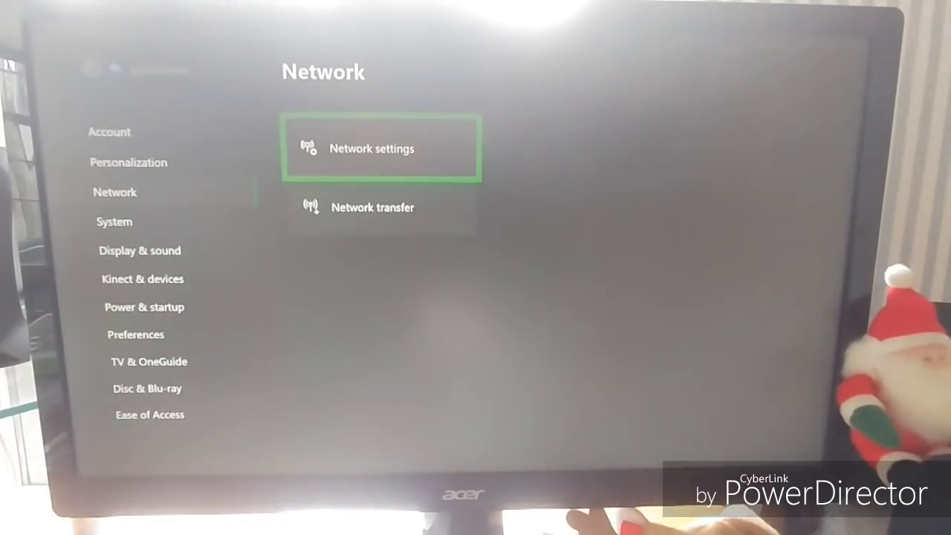
In Network settings, run the network connection test and dismiss its result
click(371, 148)
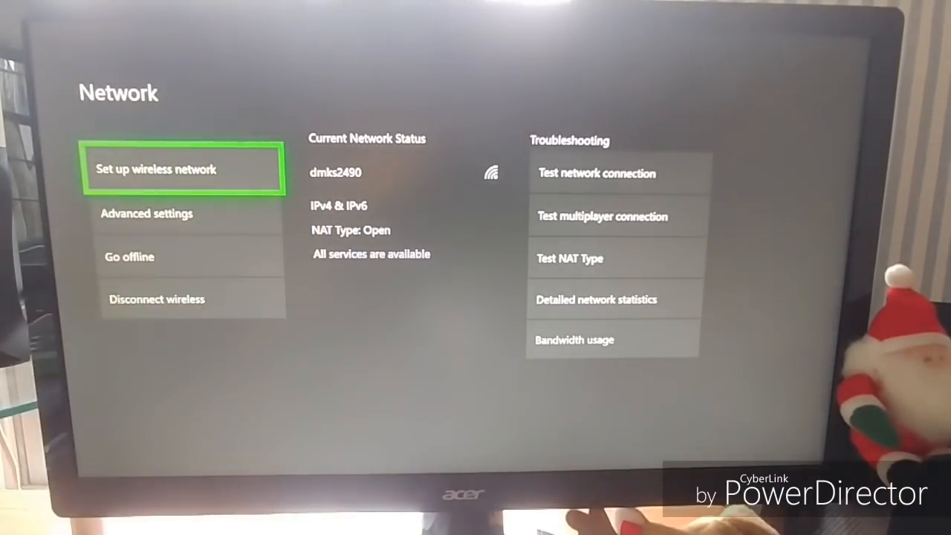
click(597, 173)
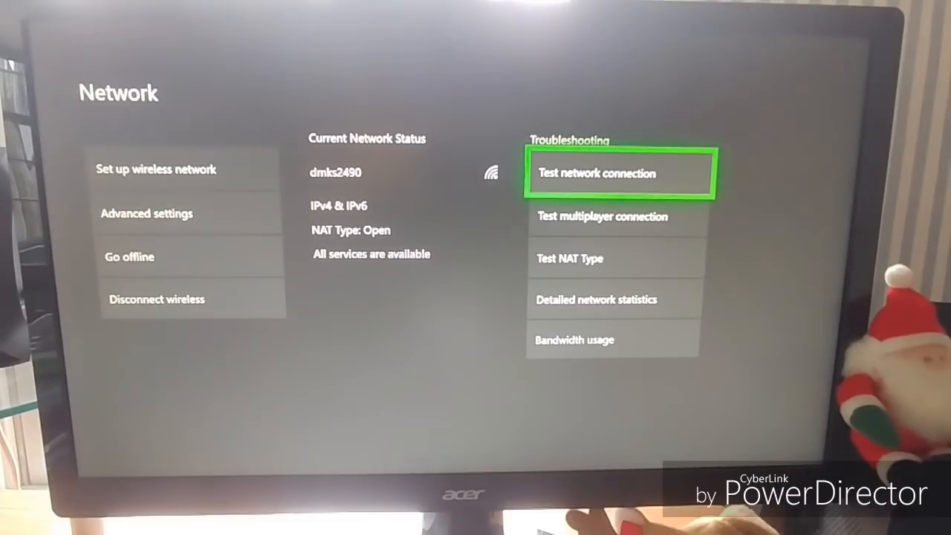
click(619, 173)
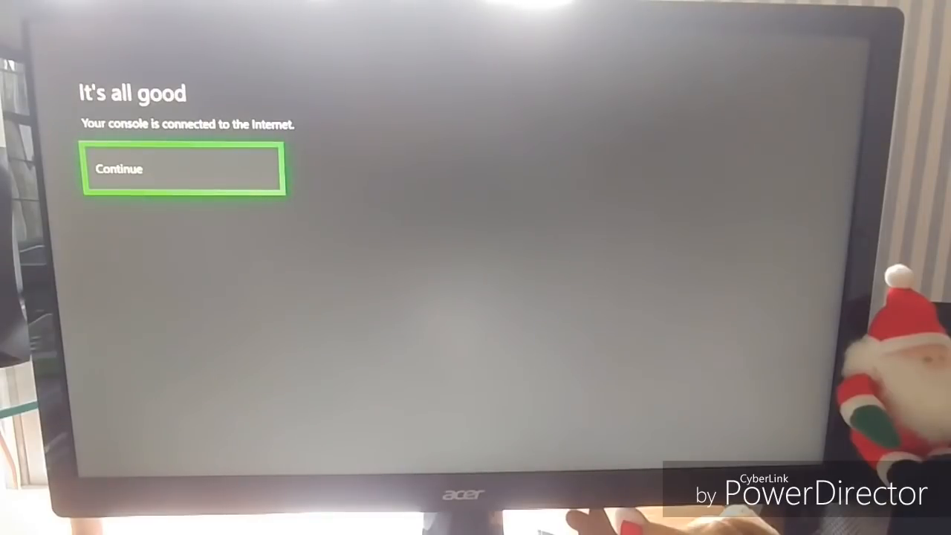
click(182, 169)
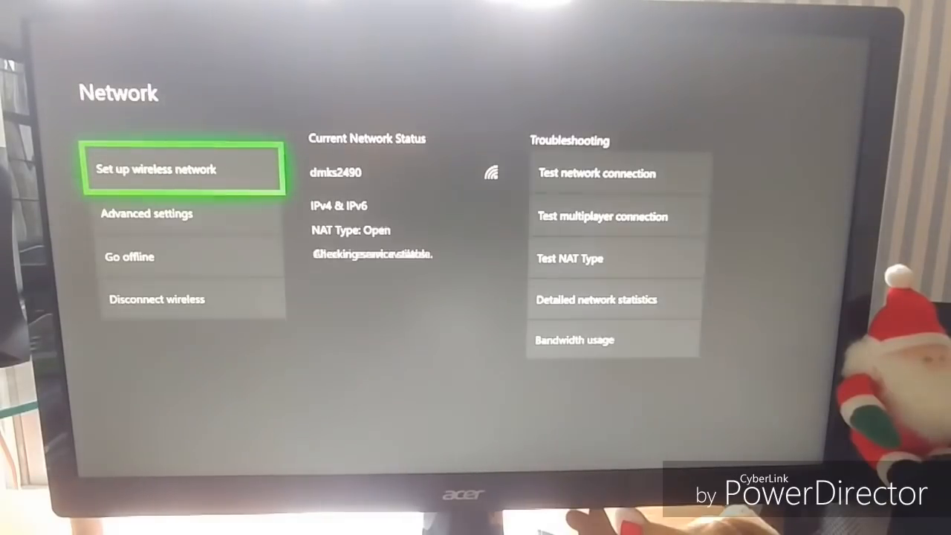
Run the multiplayer connection test and dismiss its result
click(613, 216)
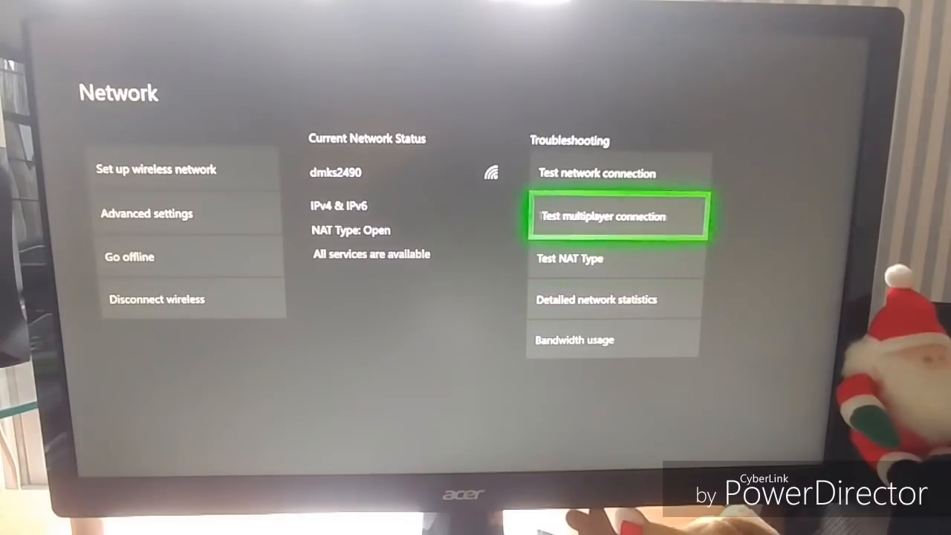
click(617, 216)
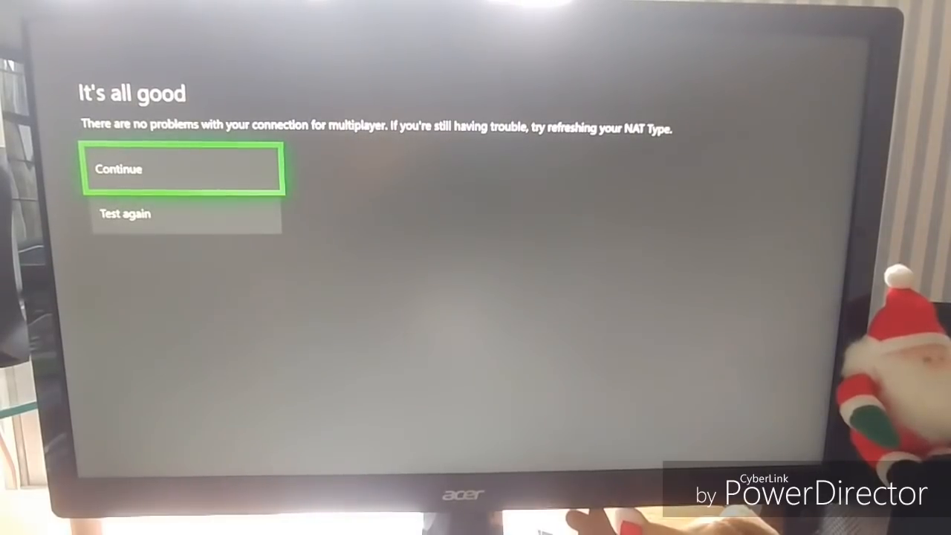
click(183, 169)
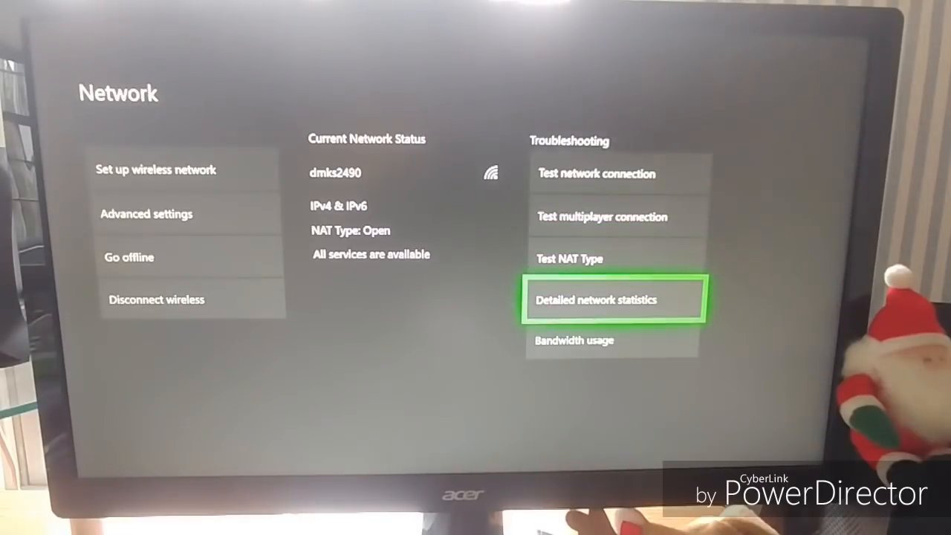
click(613, 300)
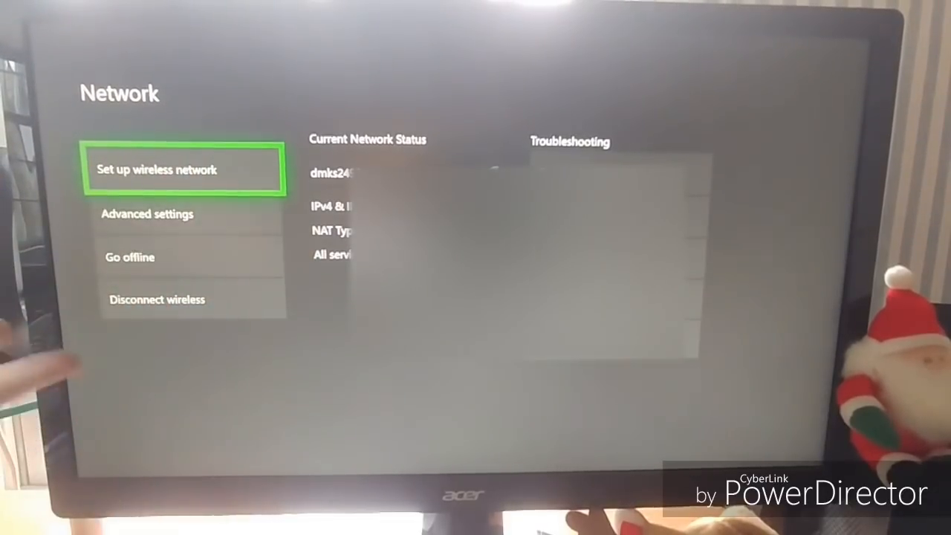
Move into Advanced settings and on to the DNS settings entry
key(Down)
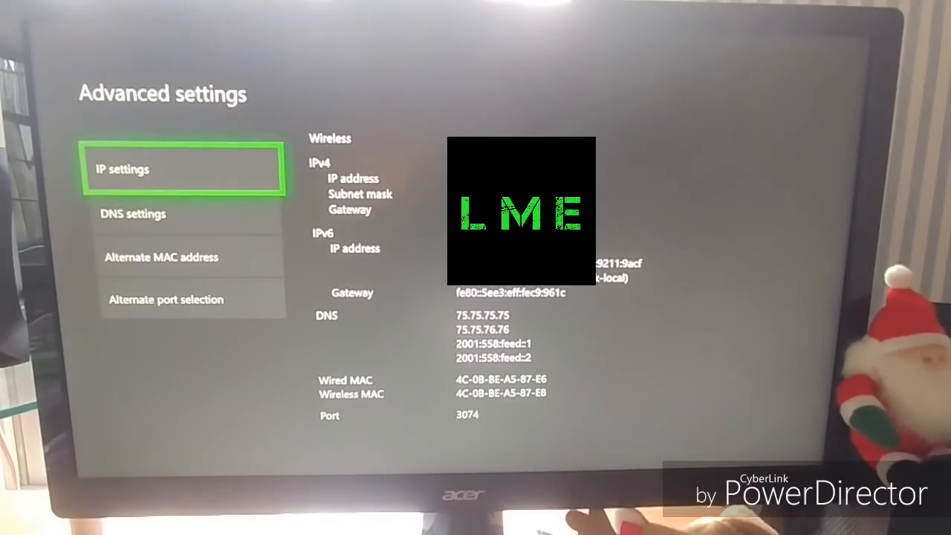
key(down)
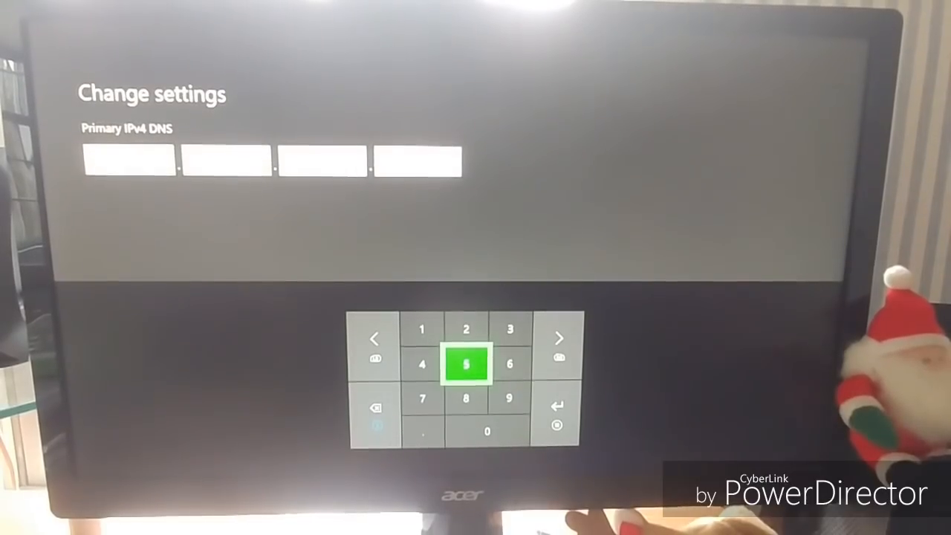
Enter 1.1.1.1 as the manual primary IPv4 DNS on the number pad
key(Left)
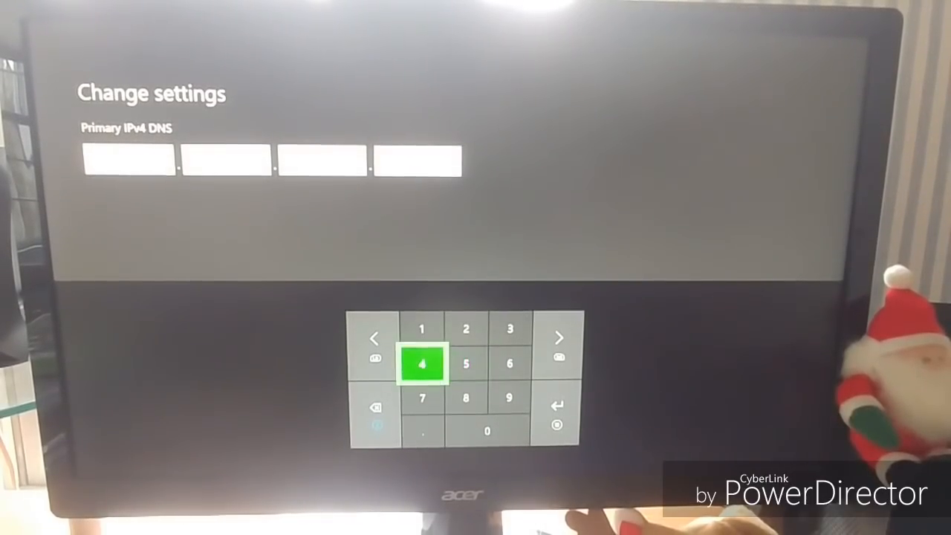
key(Up)
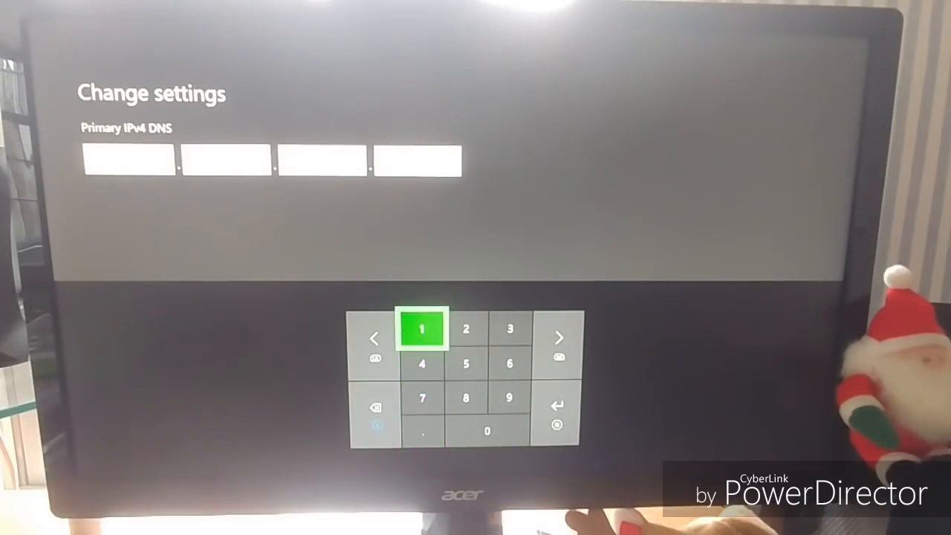
key(Down)
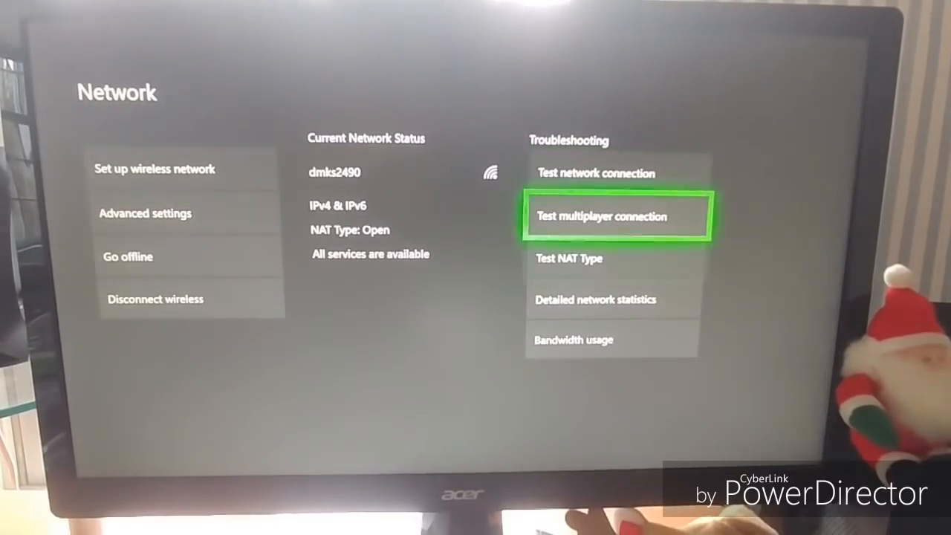
Rerun the multiplayer connection test to recheck the connection with DNS 1.1.1.1
click(596, 300)
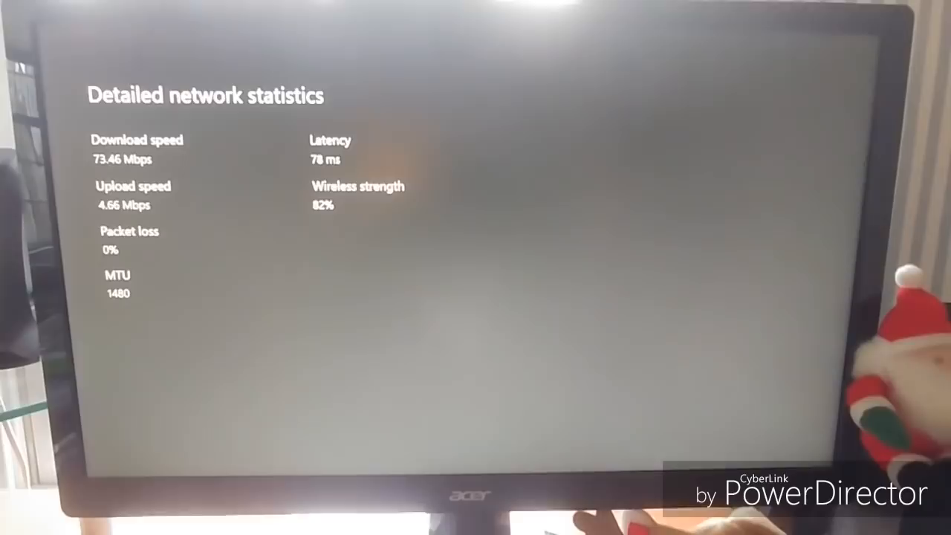